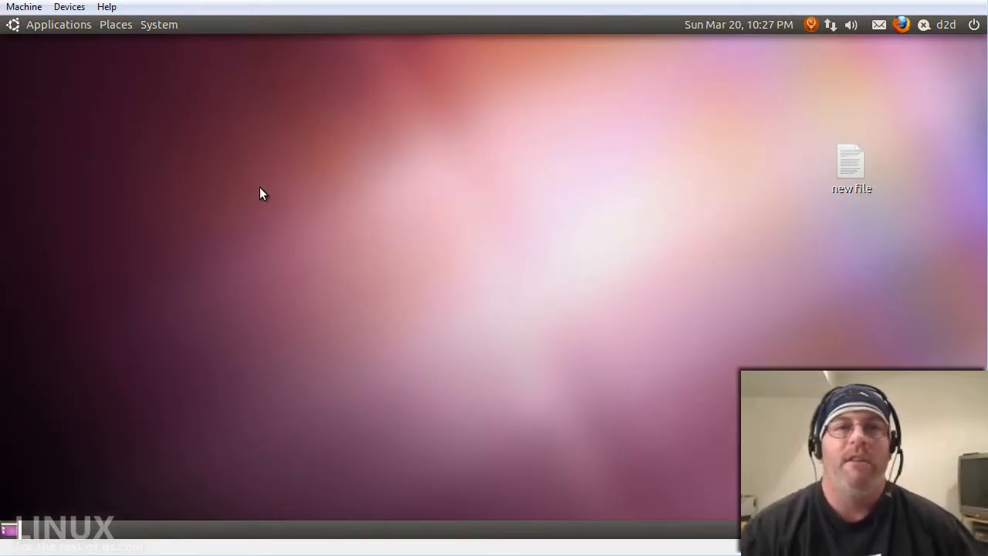
mouse_move(159, 31)
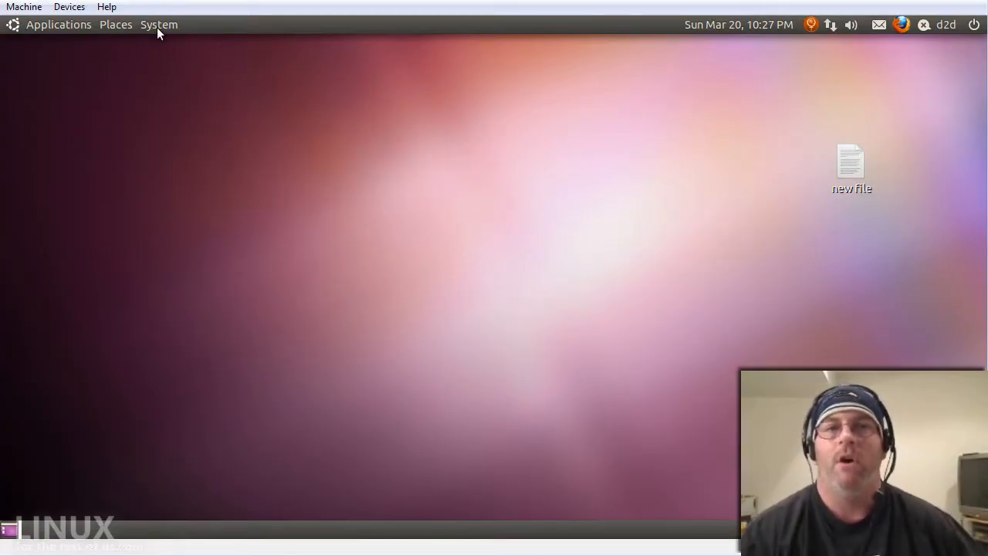
mouse_move(160, 33)
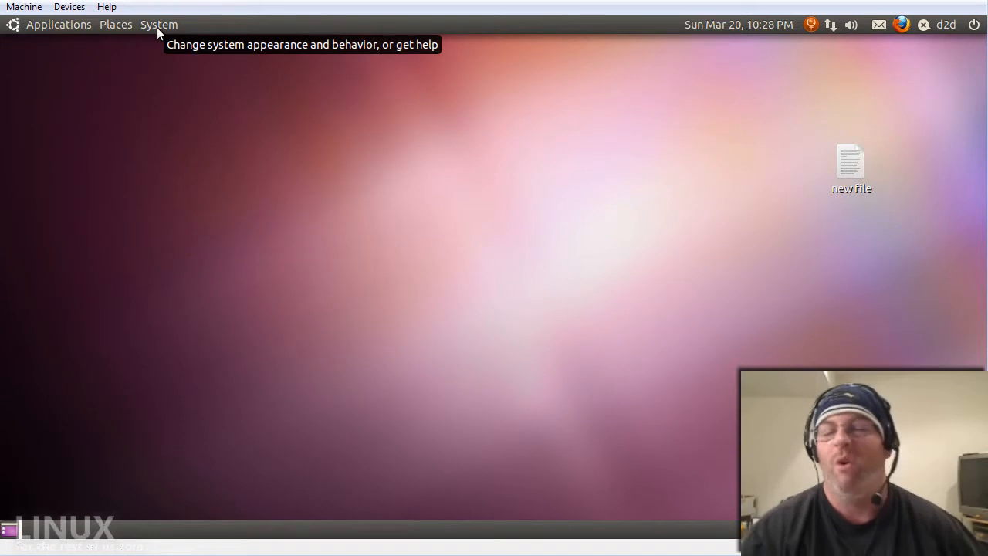
Show the System menu's Preferences submenu with Passwords and Encryption Keys listed
left_click(159, 25)
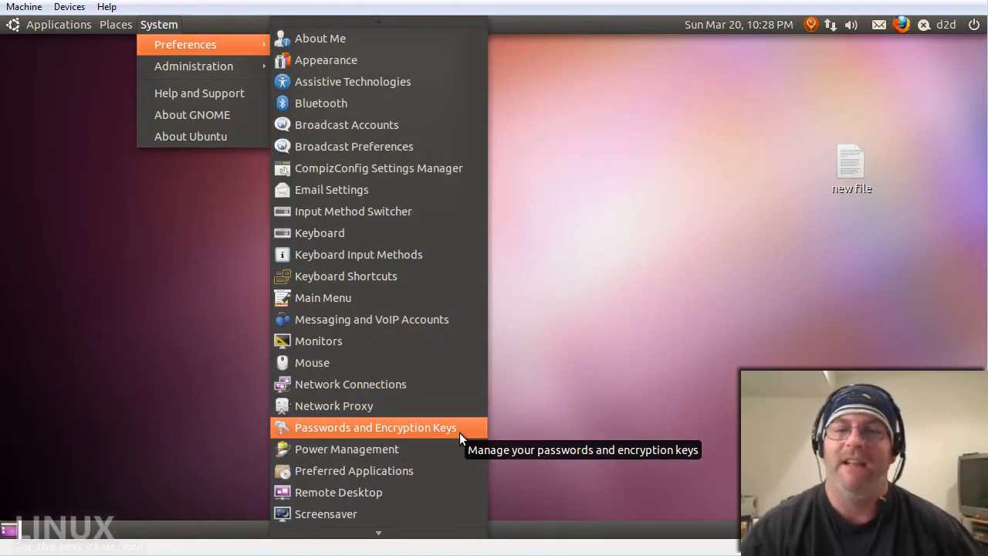
Launch Passwords and Encryption Keys, showing the Passwords tab with the login keyring
left_click(374, 426)
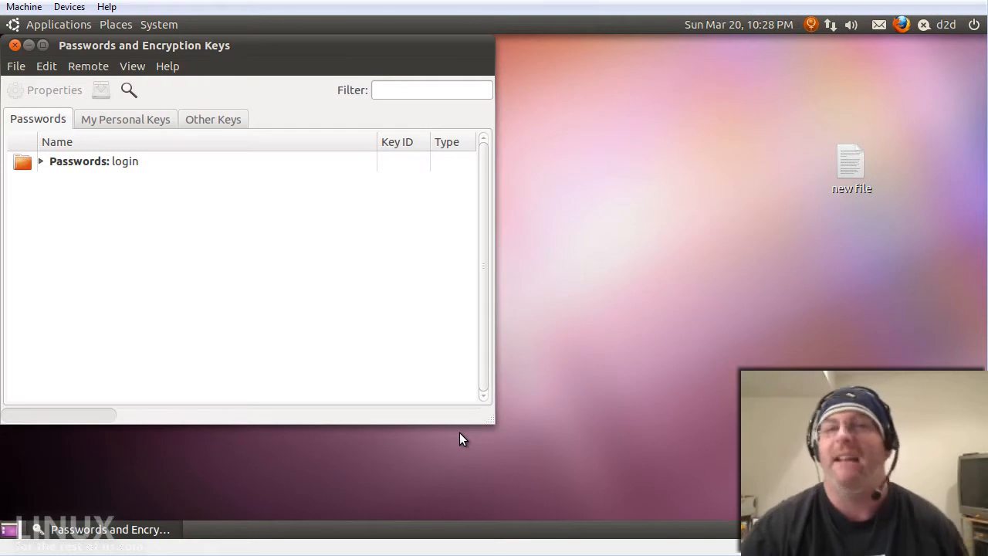
mouse_move(401, 369)
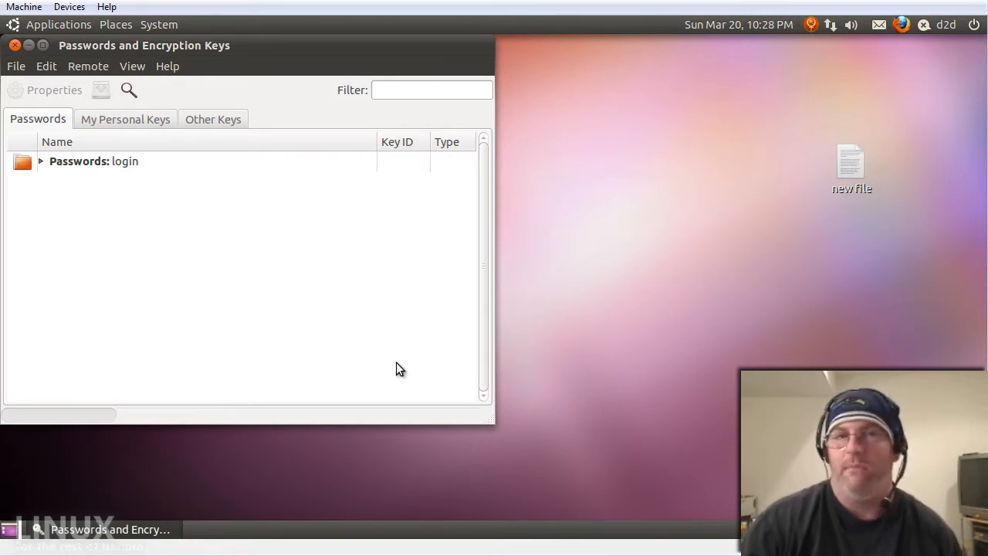
mouse_move(301, 74)
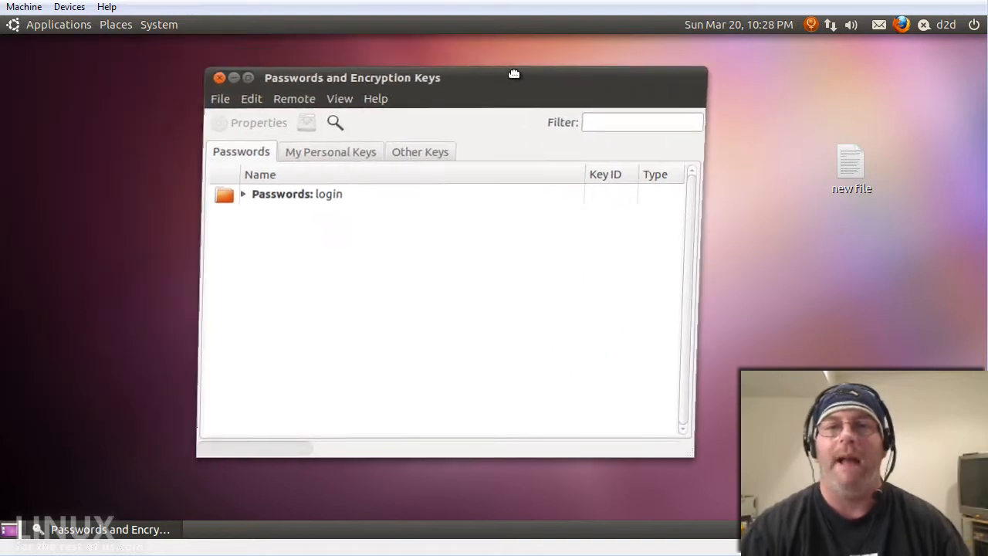
Centre the window and expand the login keyring to show its two Desktop Couch entries
left_click_drag(513, 74, 531, 81)
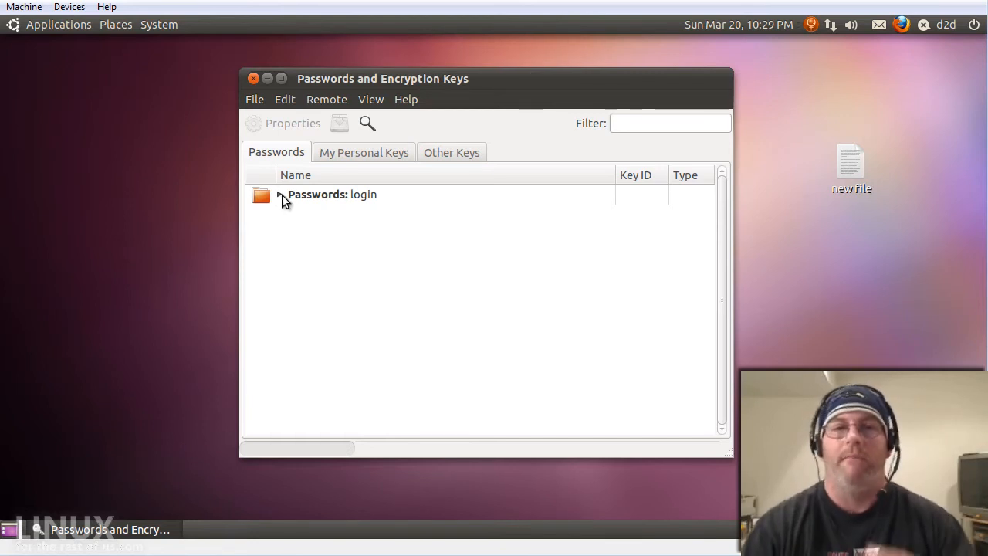
left_click(280, 194)
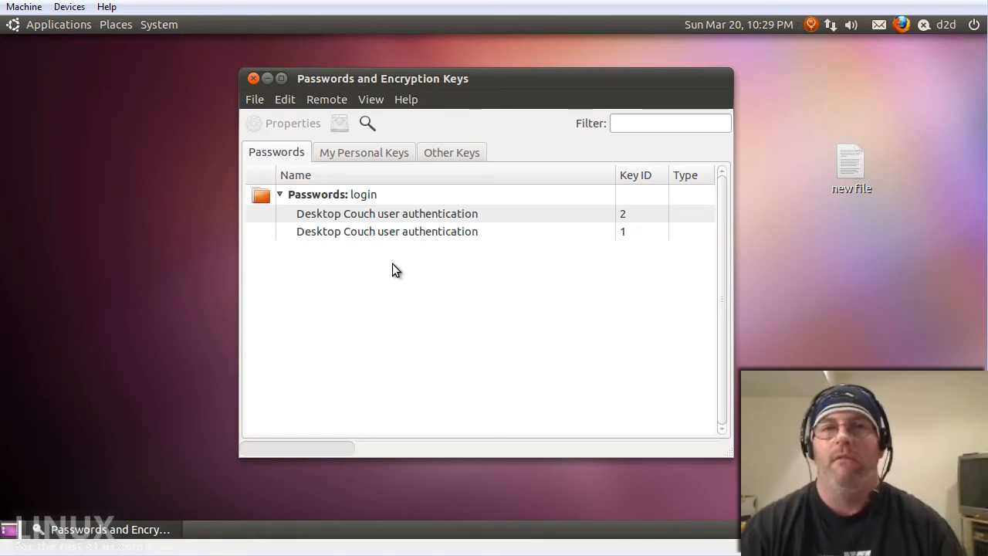
mouse_move(358, 235)
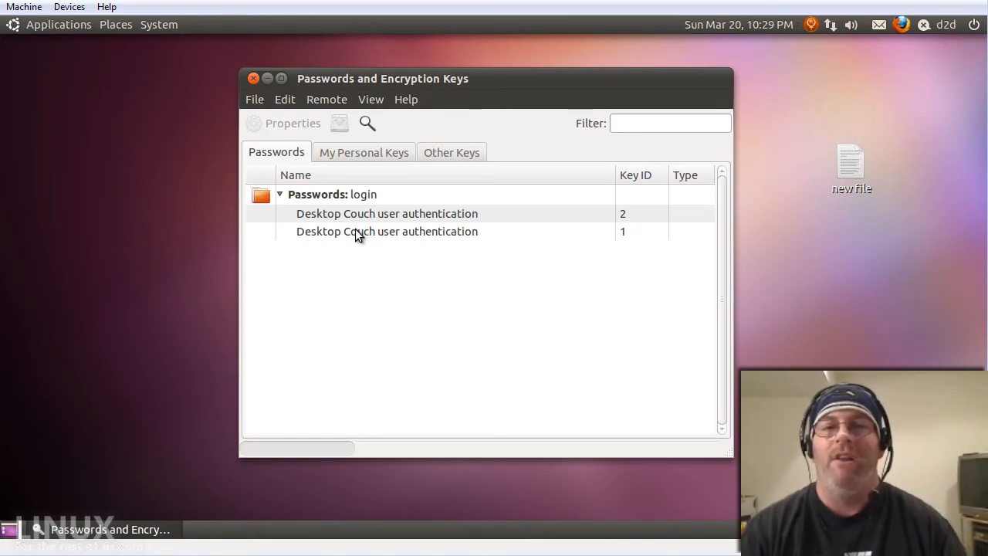
mouse_move(346, 225)
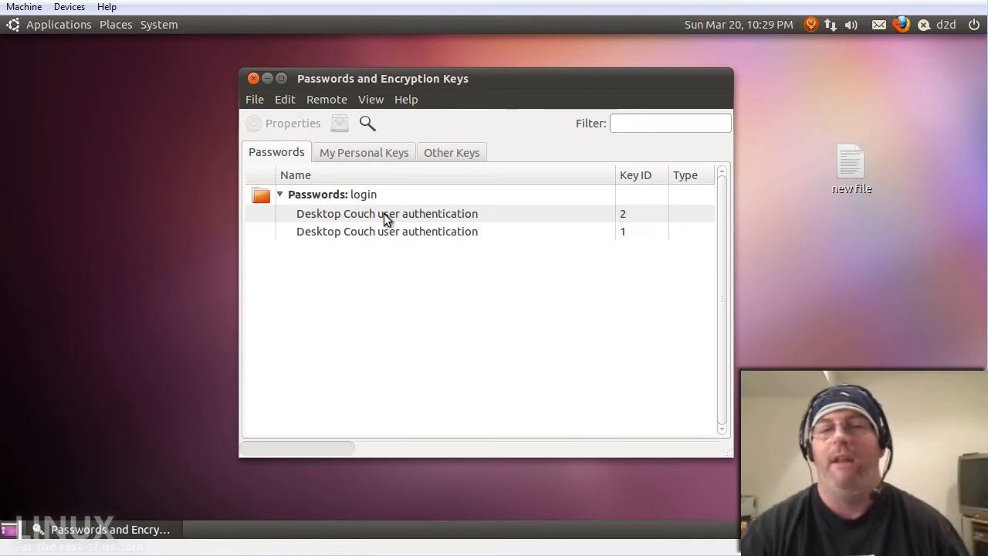
mouse_move(904, 43)
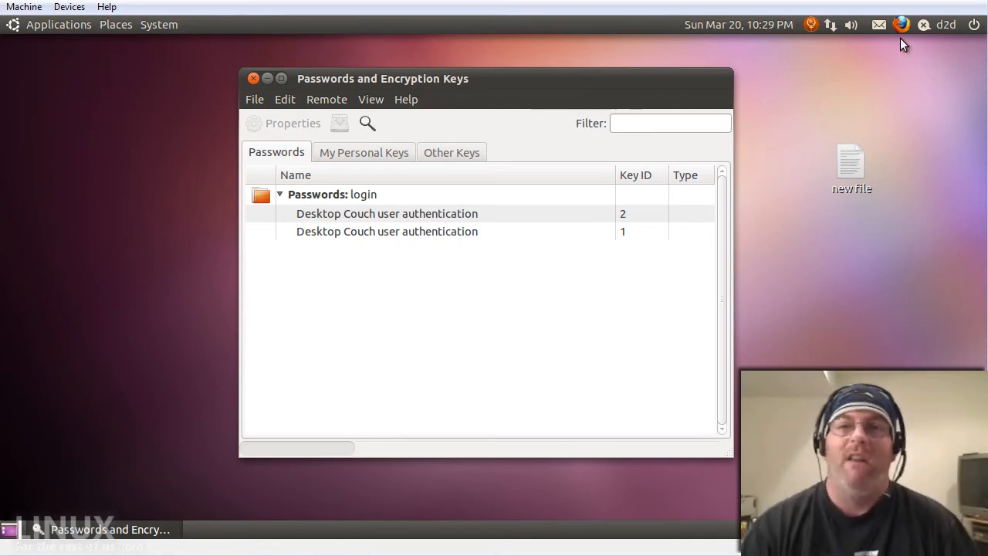
left_click(877, 24)
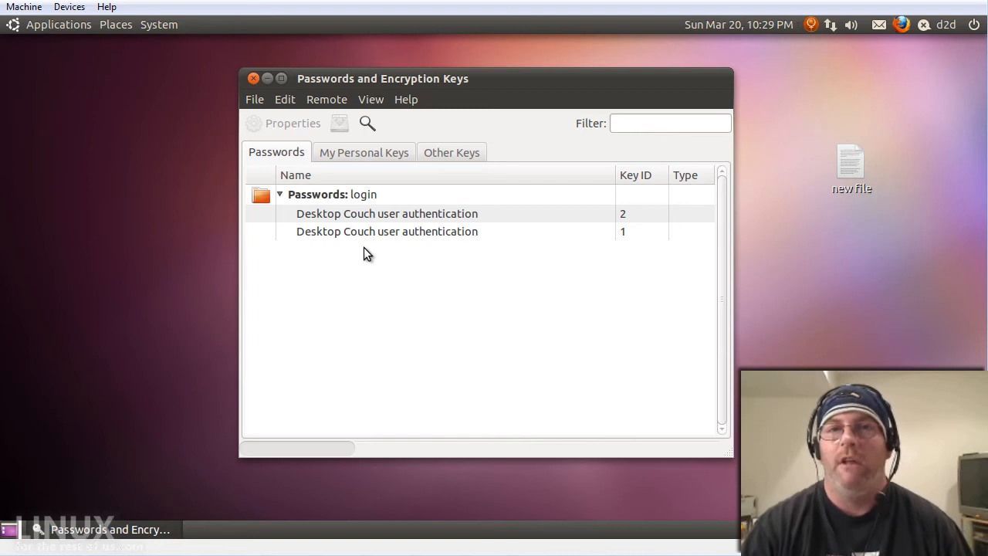
mouse_move(337, 88)
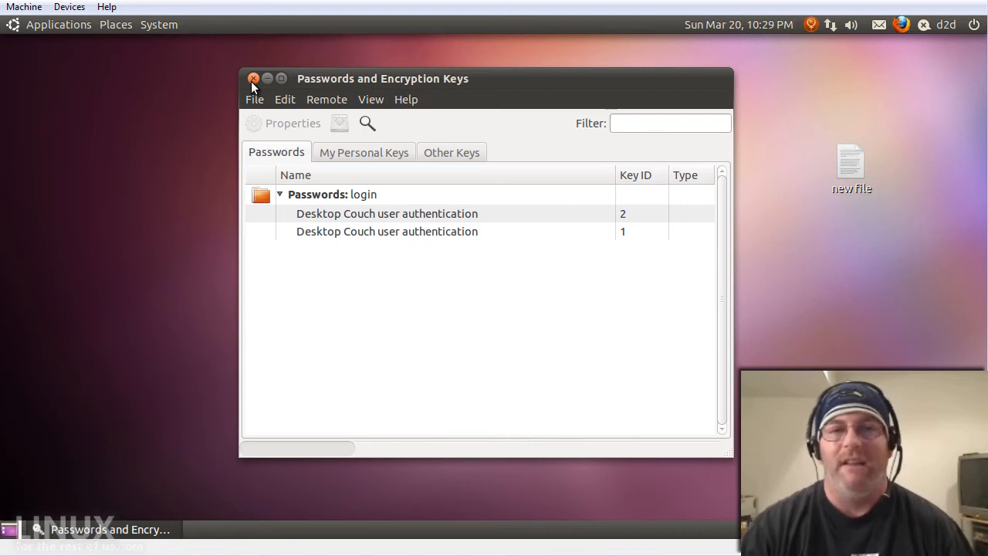
Close the Passwords and Encryption Keys window, returning to the desktop
left_click(255, 78)
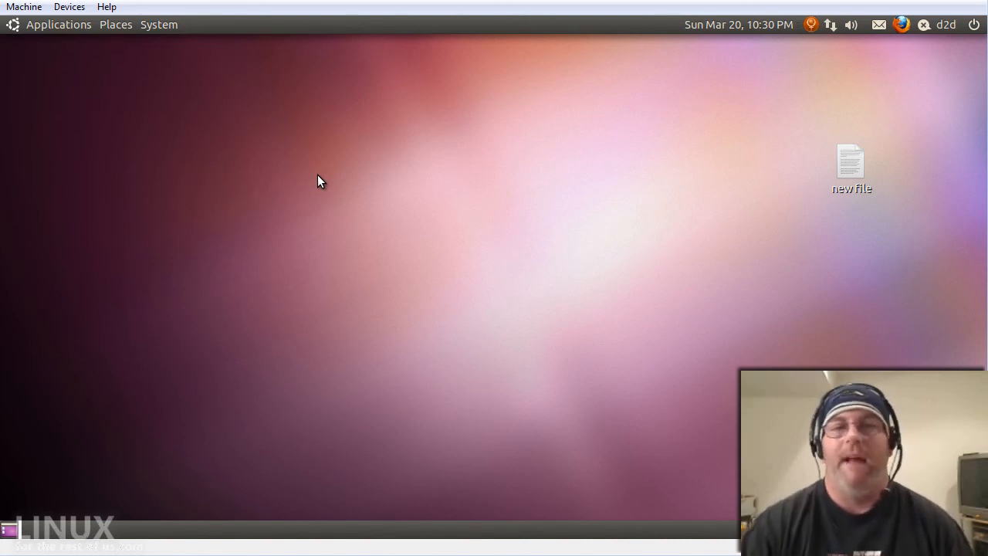
mouse_move(781, 105)
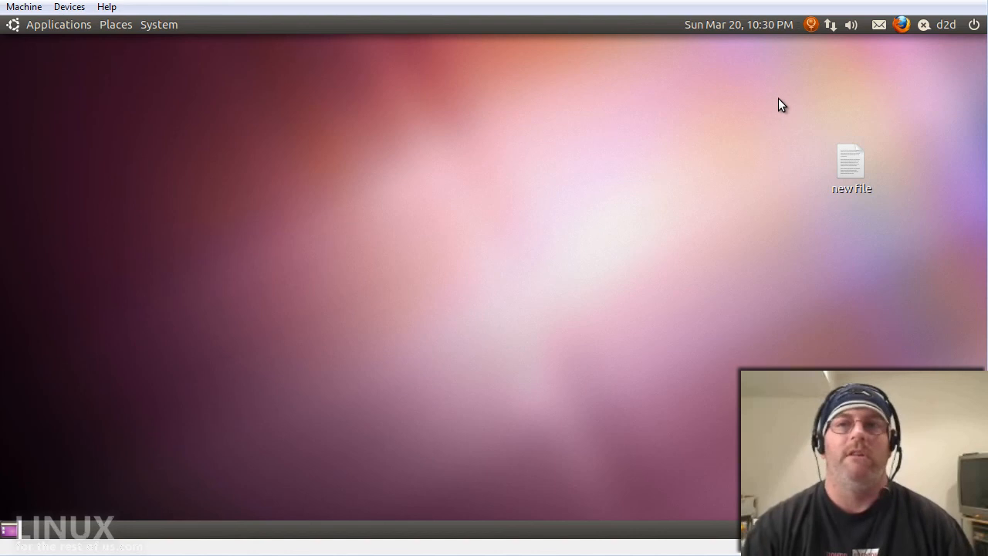